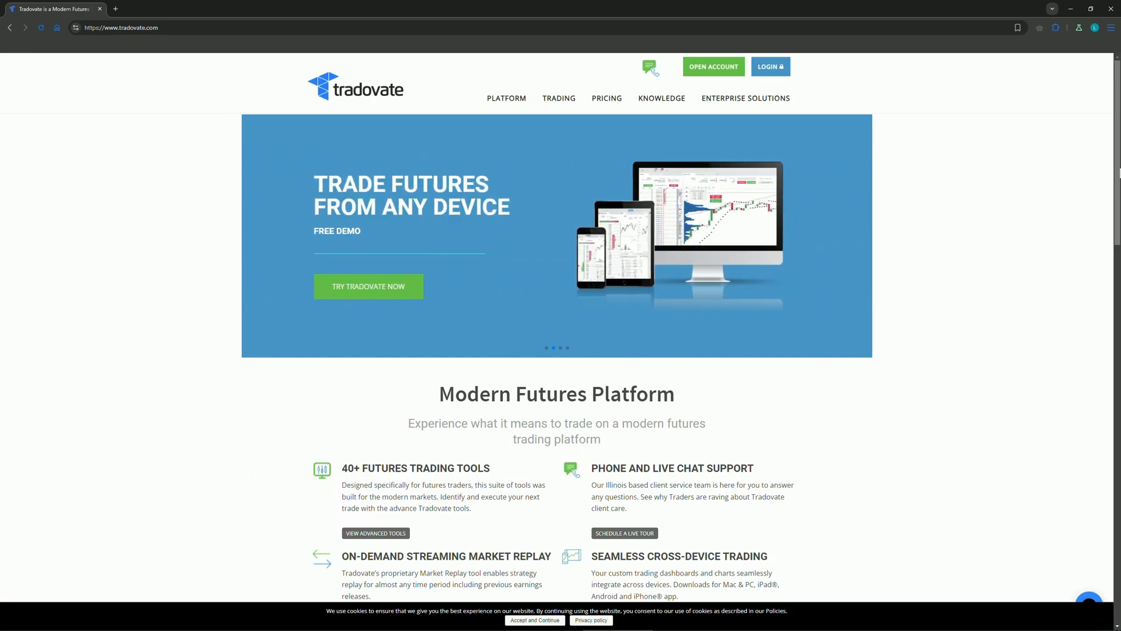
scroll("down", 3)
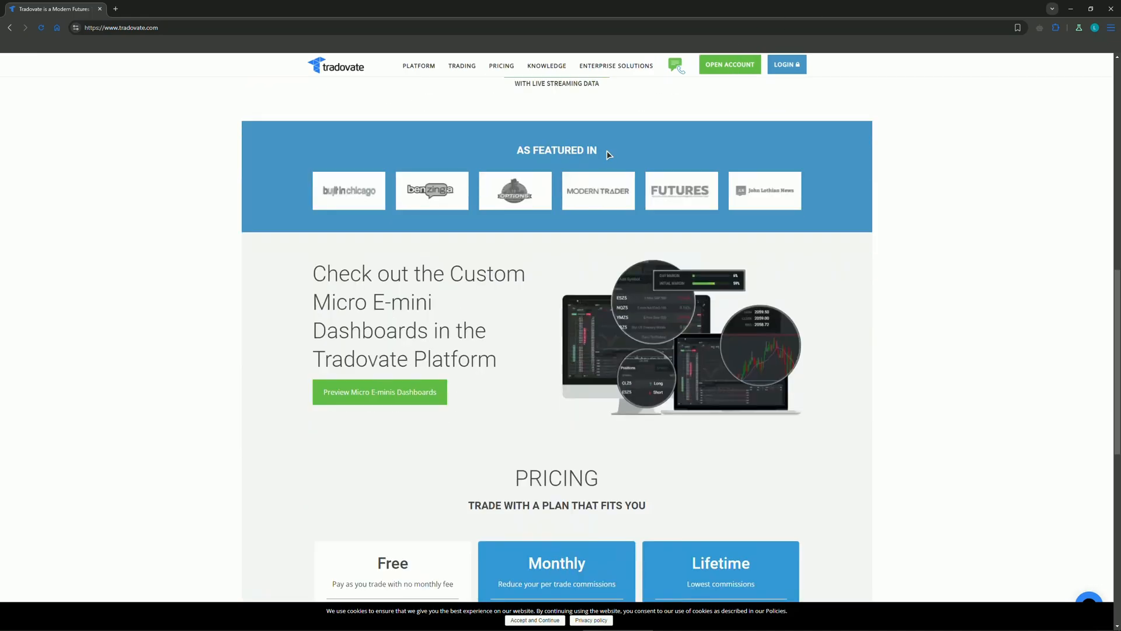